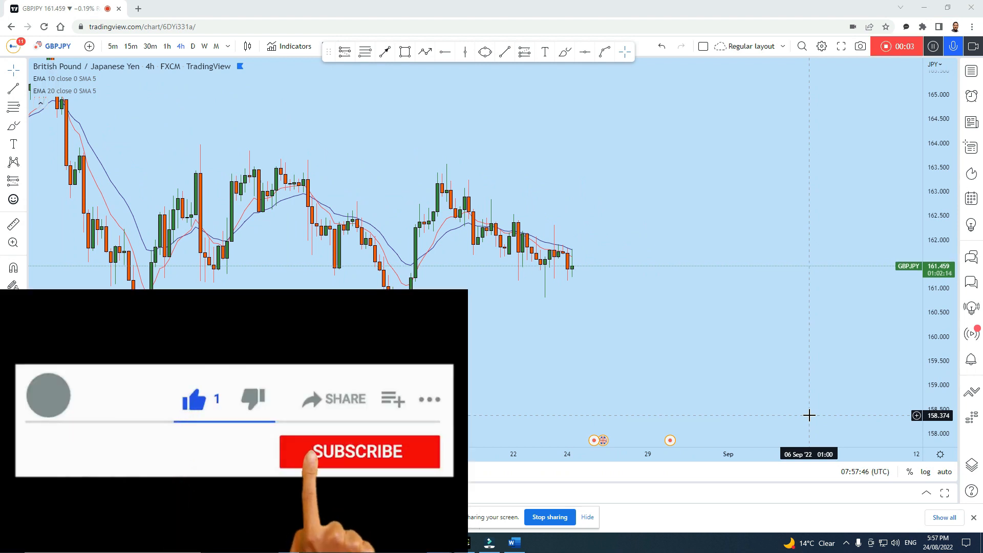
# Sketch a mark over the 2021 candles and draw a horizontal level near 158
pyautogui.click(359, 451)
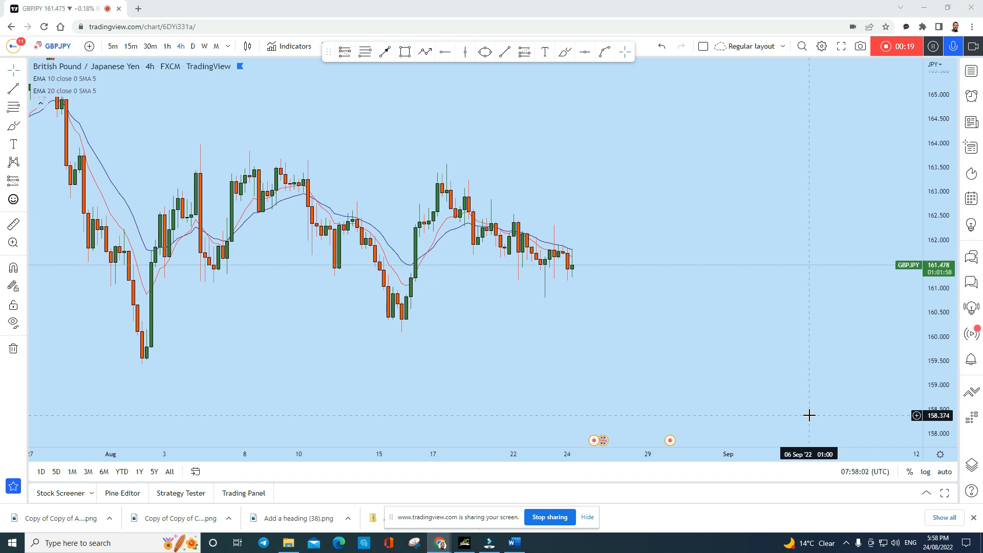
pyautogui.moveTo(213, 270)
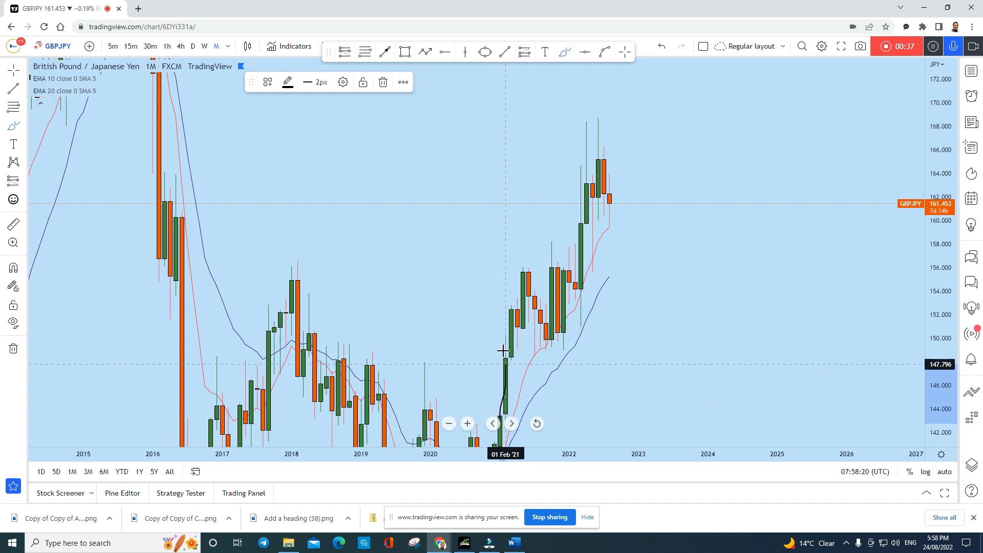
pyautogui.moveTo(502, 351); pyautogui.dragTo(570, 335)
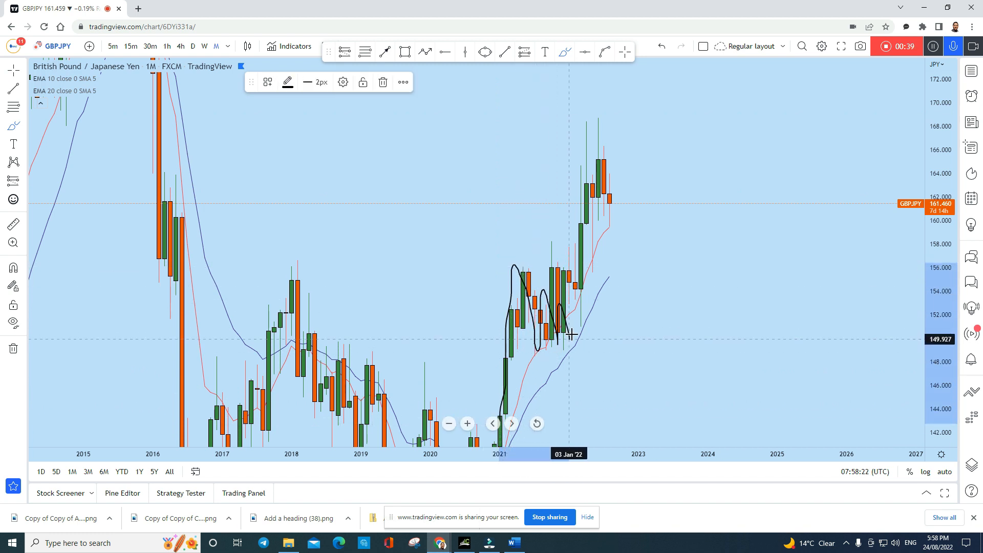
pyautogui.moveTo(585, 307)
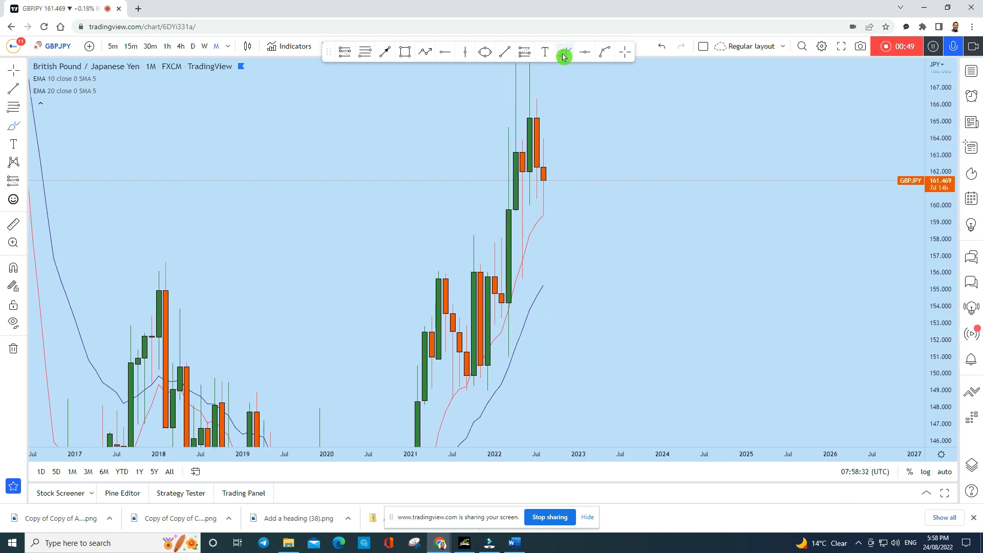
pyautogui.moveTo(536, 111); pyautogui.dragTo(536, 211)
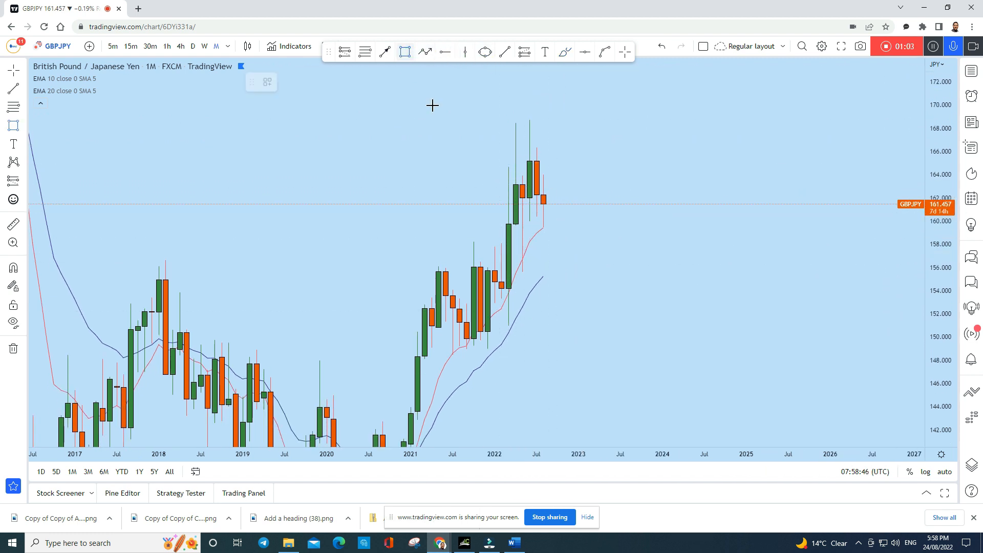
pyautogui.moveTo(354, 251); pyautogui.dragTo(830, 251)
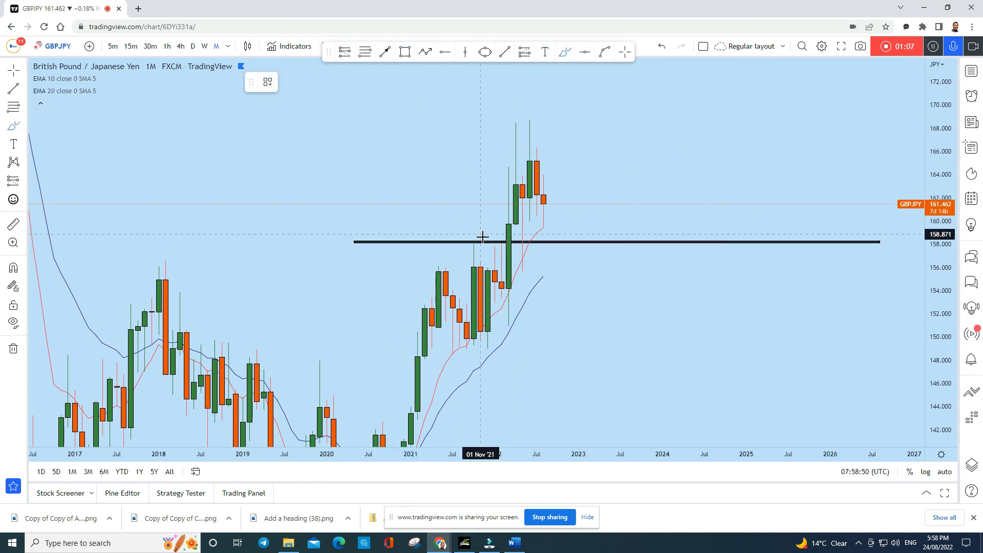
pyautogui.click(479, 243)
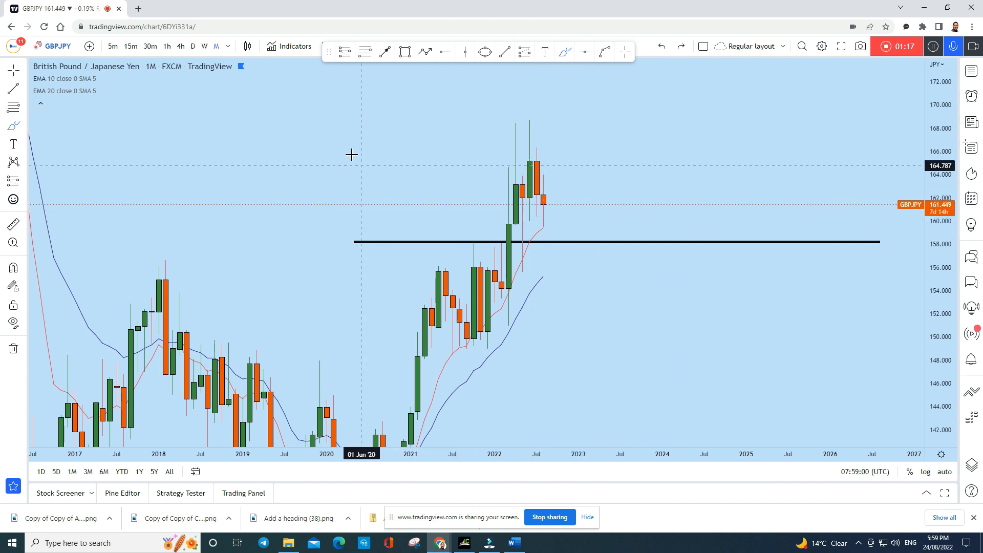
pyautogui.click(203, 46)
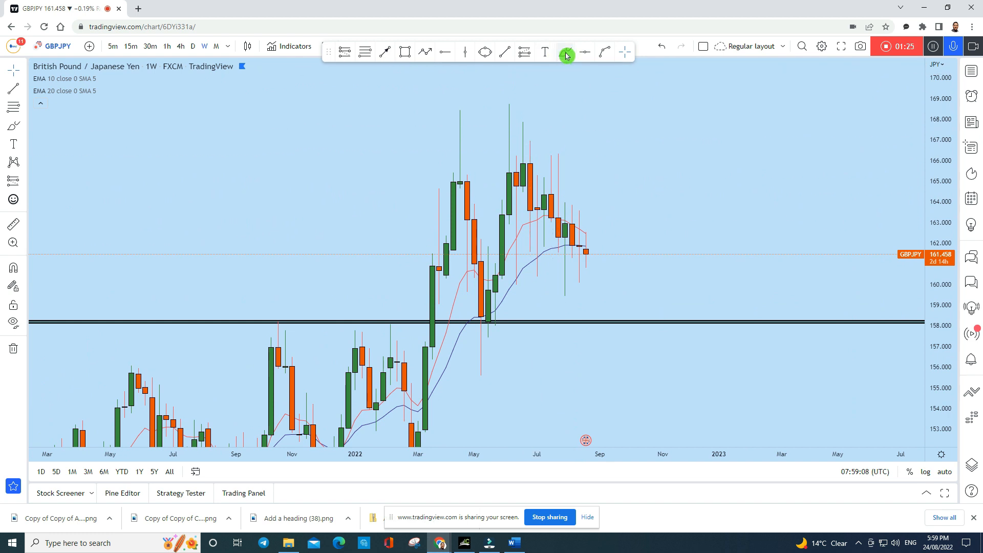
# Pan to the latest weekly candles and sketch two strokes over them
pyautogui.moveTo(577, 163); pyautogui.dragTo(627, 263)
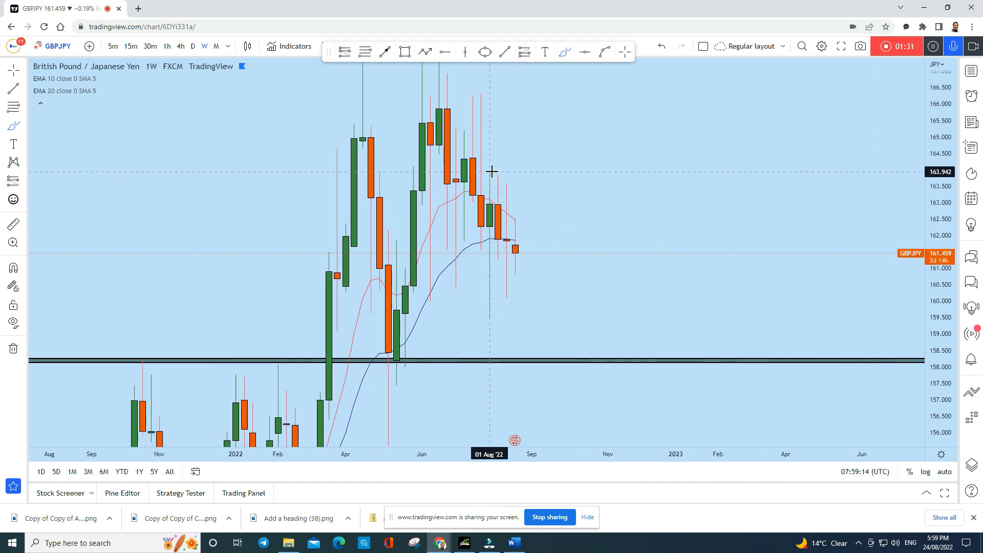
pyautogui.moveTo(488, 173); pyautogui.dragTo(489, 323)
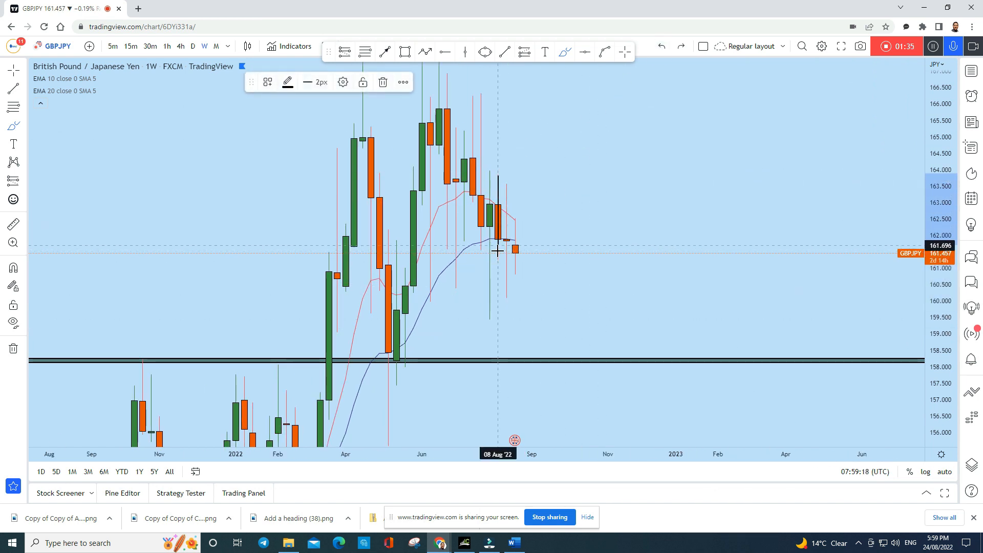
pyautogui.moveTo(505, 225)
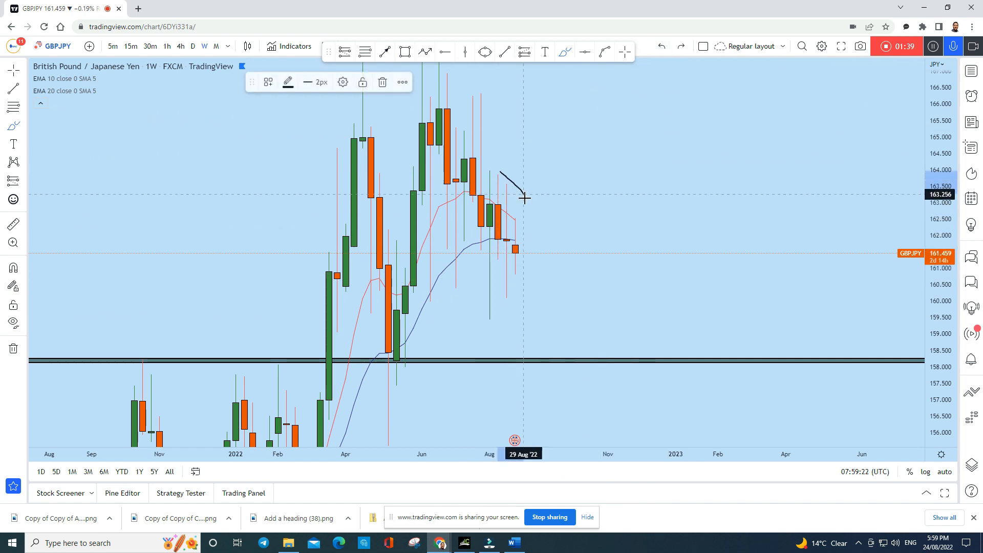
pyautogui.moveTo(523, 197); pyautogui.dragTo(555, 289)
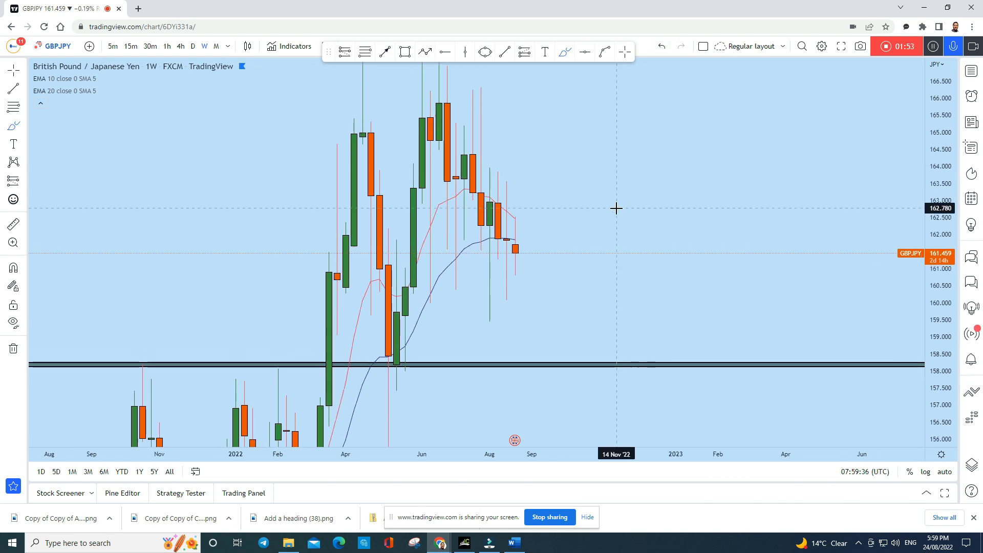
pyautogui.moveTo(273, 91)
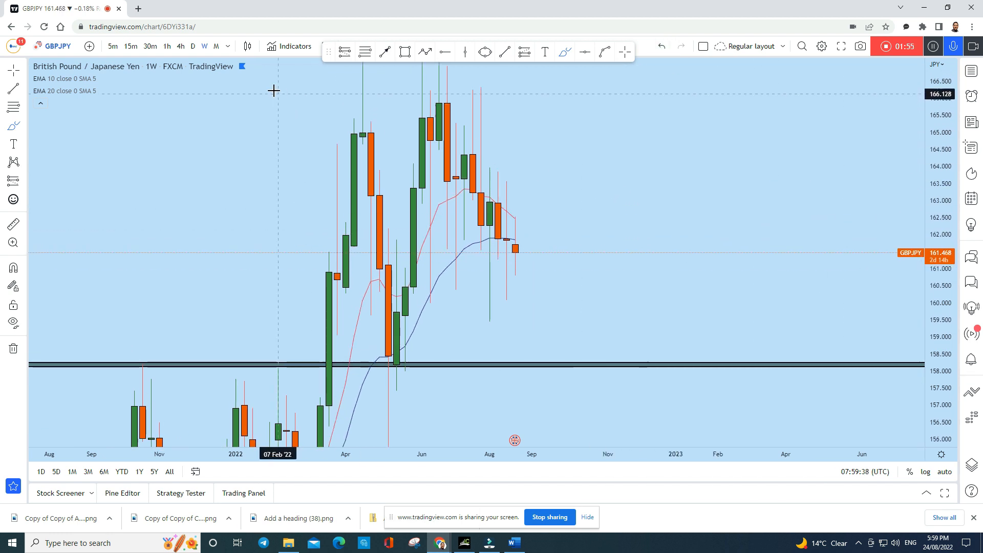
pyautogui.click(193, 46)
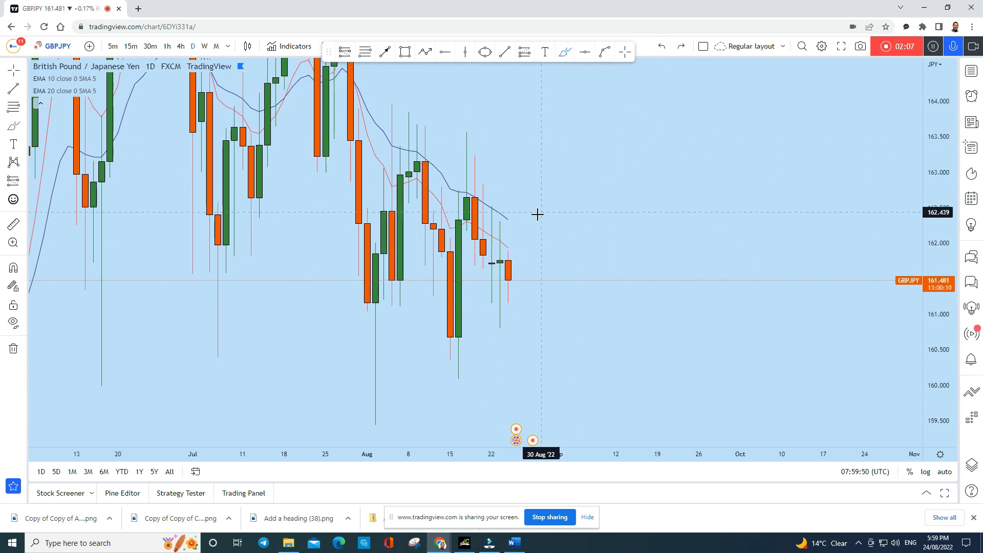
# Pan back to earlier daily candles and the 158 level, then view 4-hour
pyautogui.moveTo(486, 197); pyautogui.dragTo(539, 232)
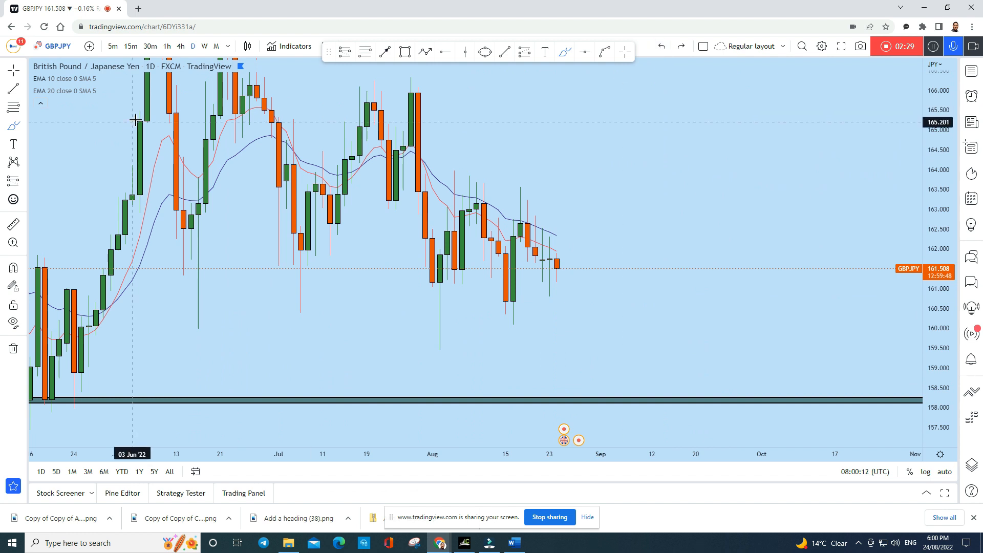
pyautogui.click(180, 46)
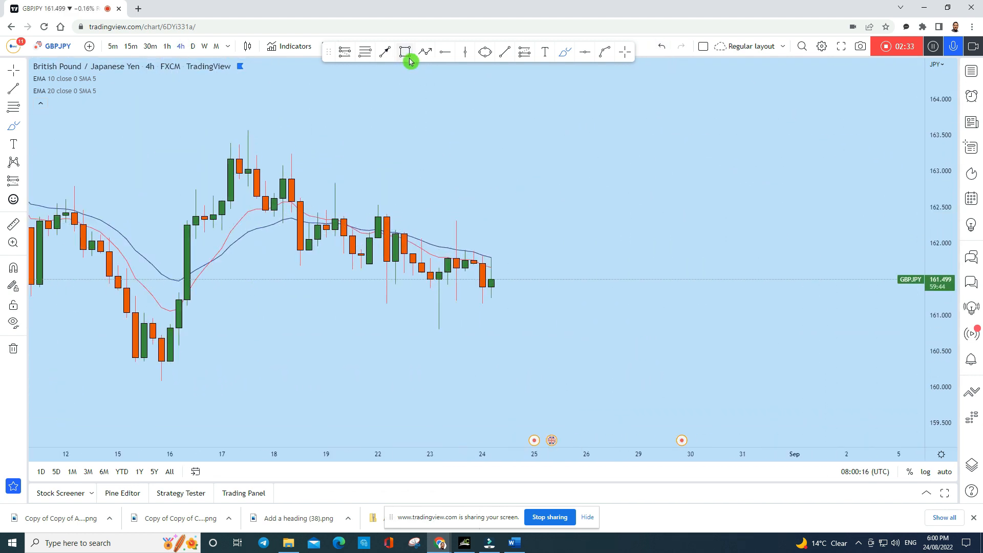
# Draw two parallel descending lines along the recent 4-hour highs and lows
pyautogui.moveTo(178, 206); pyautogui.dragTo(439, 282)
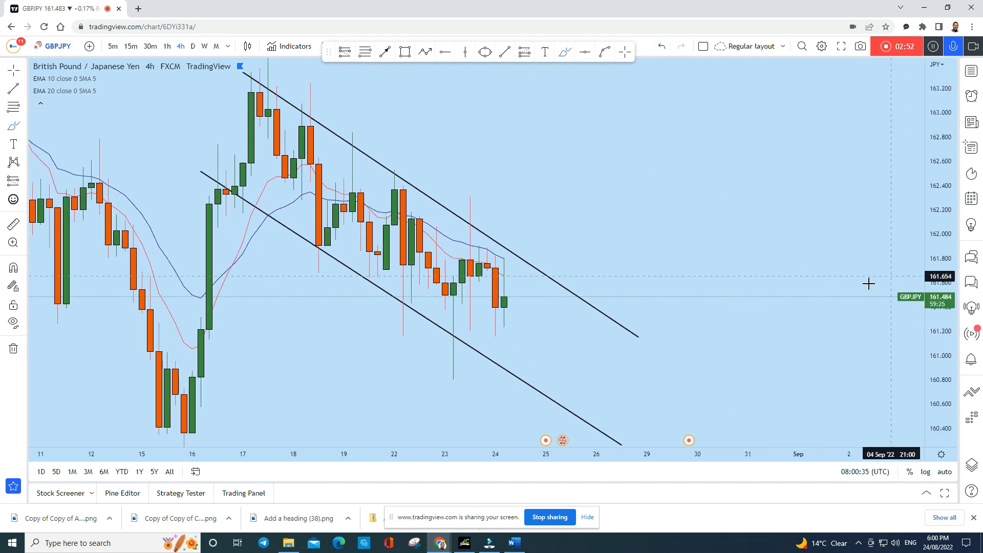
pyautogui.moveTo(511, 295)
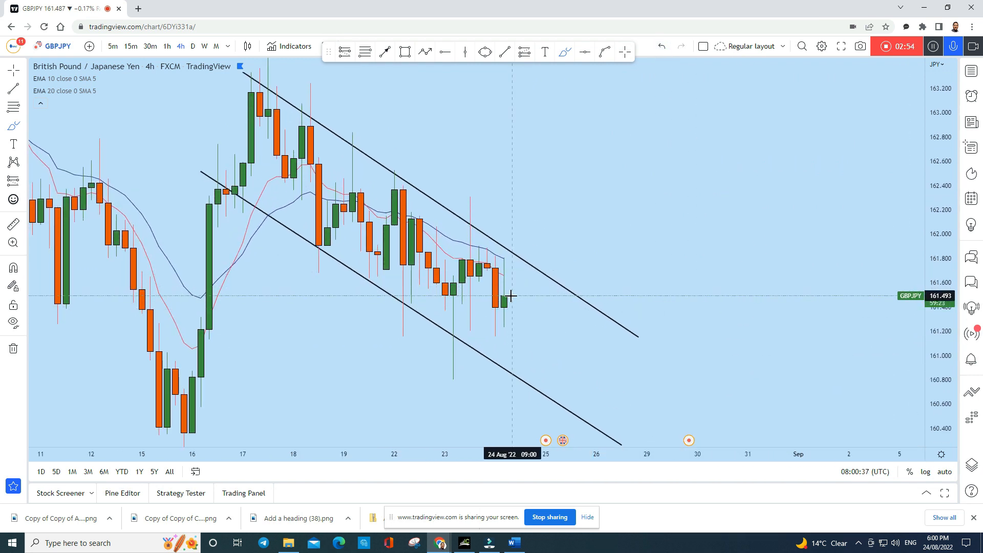
pyautogui.moveTo(510, 294); pyautogui.dragTo(523, 366)
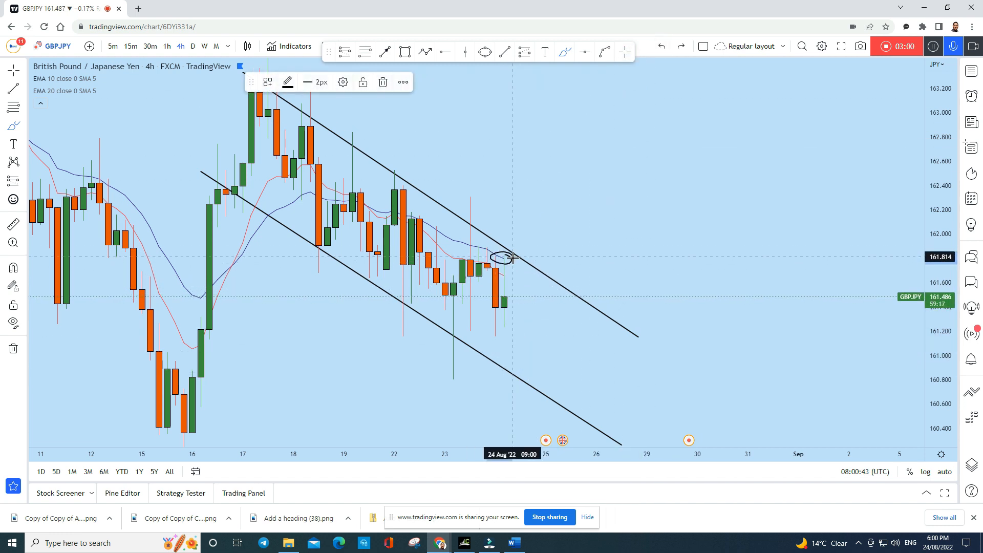
pyautogui.moveTo(508, 257); pyautogui.dragTo(508, 342)
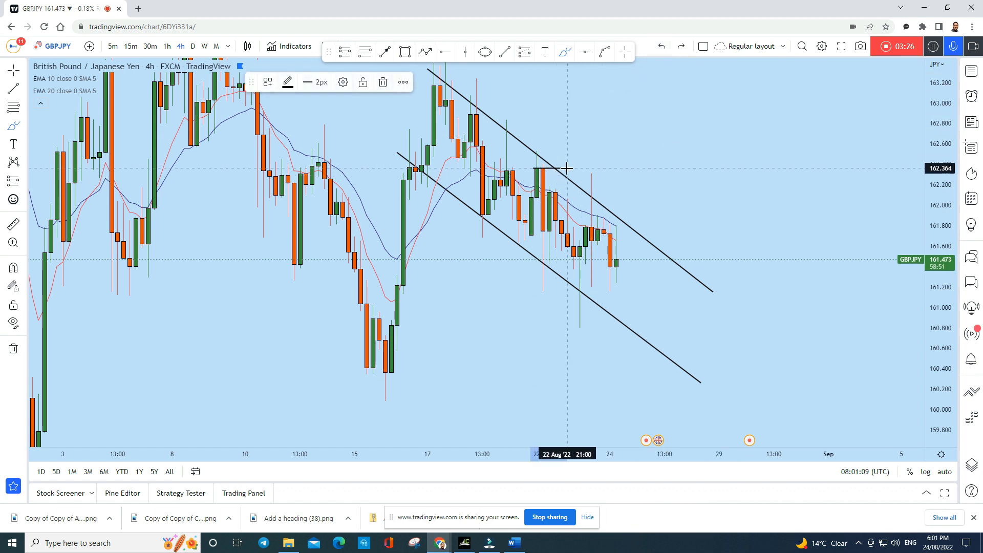
# Mark the upper-channel retest and draw an arrow down toward 159.8
pyautogui.moveTo(532, 170); pyautogui.dragTo(590, 324)
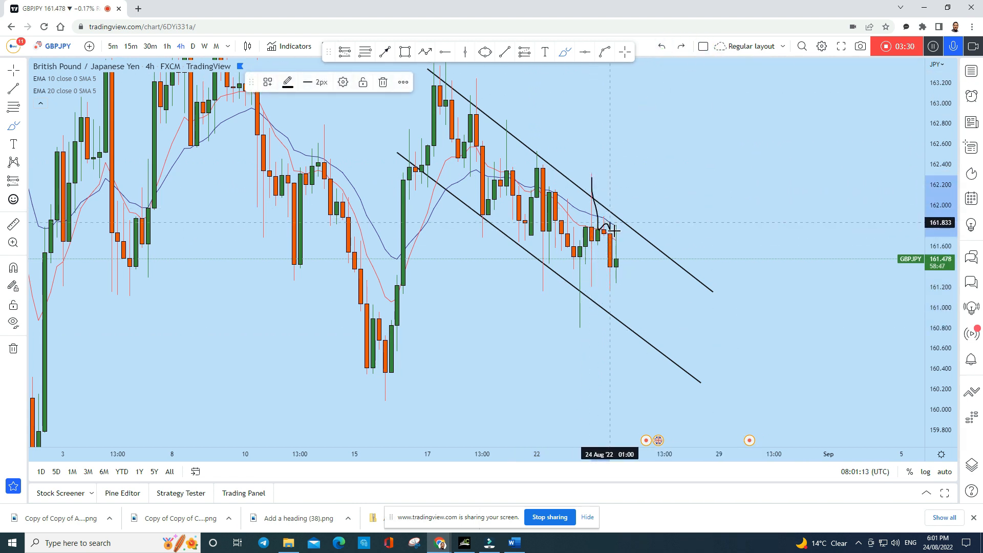
pyautogui.moveTo(614, 213)
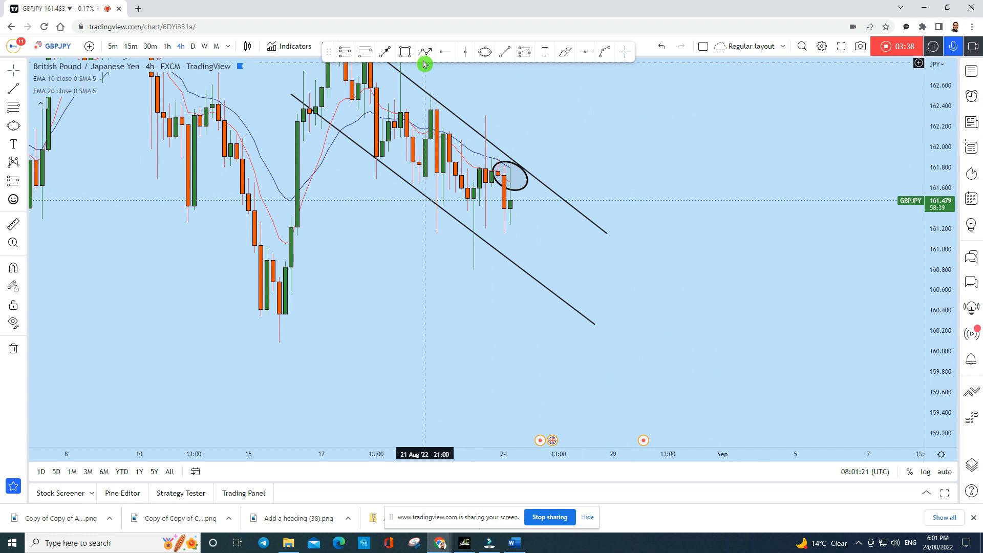
pyautogui.moveTo(511, 174); pyautogui.dragTo(556, 366)
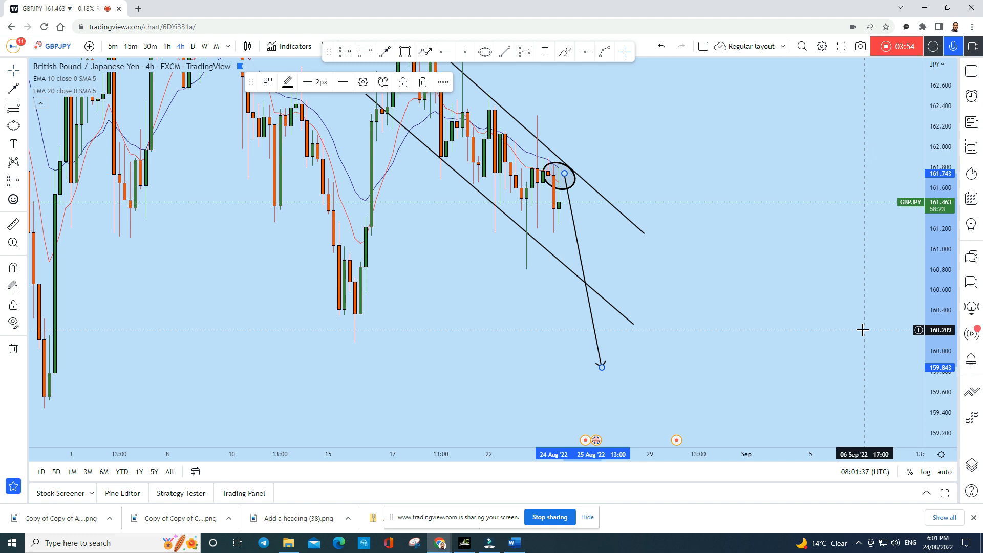
pyautogui.moveTo(863, 321)
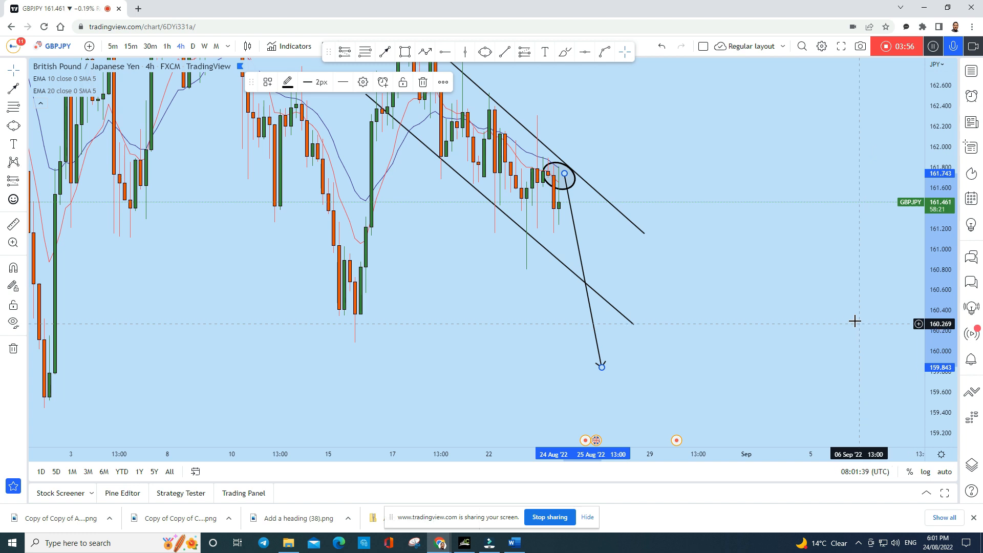